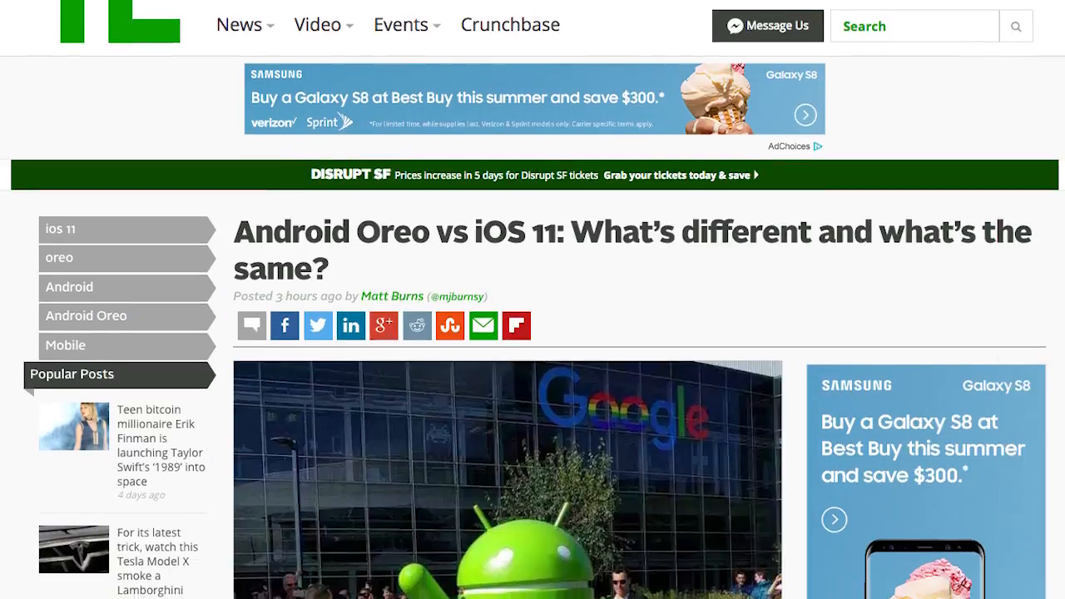
pyautogui.scroll(-3)
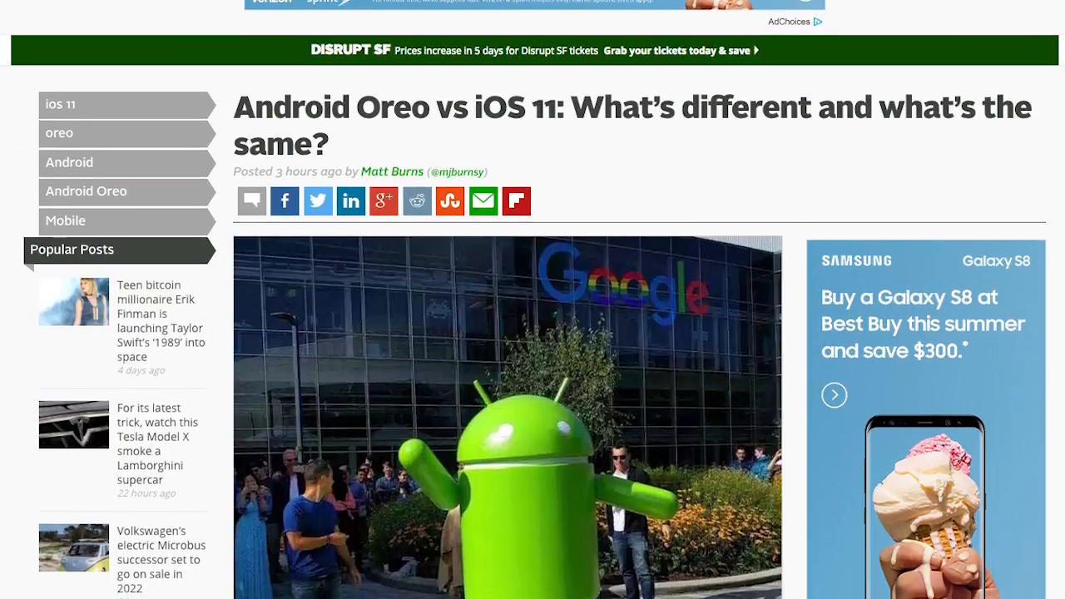